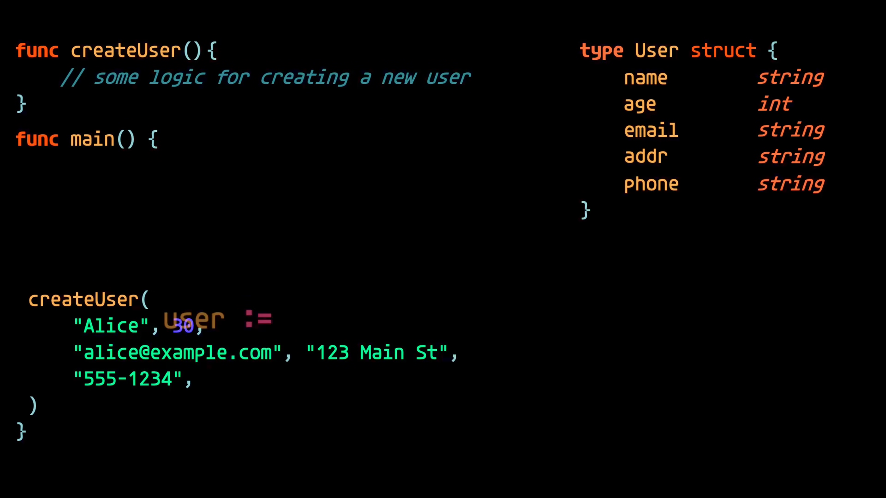
type("user := NewUserBuilder().")
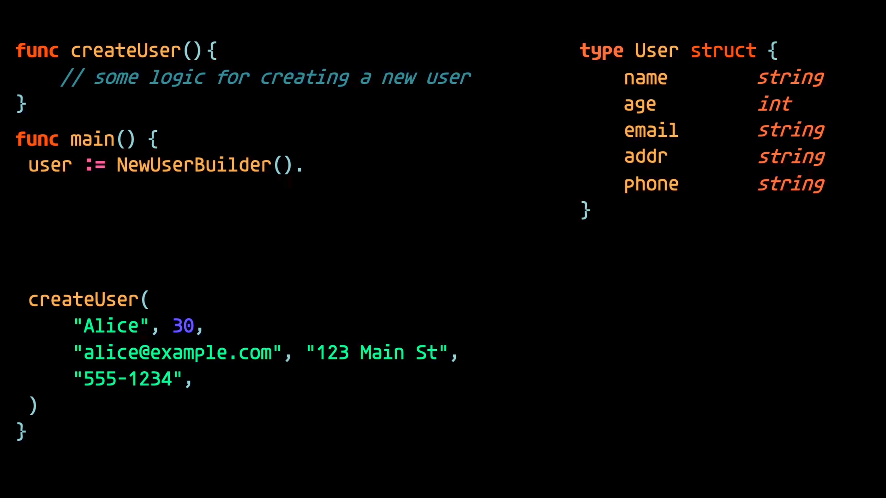